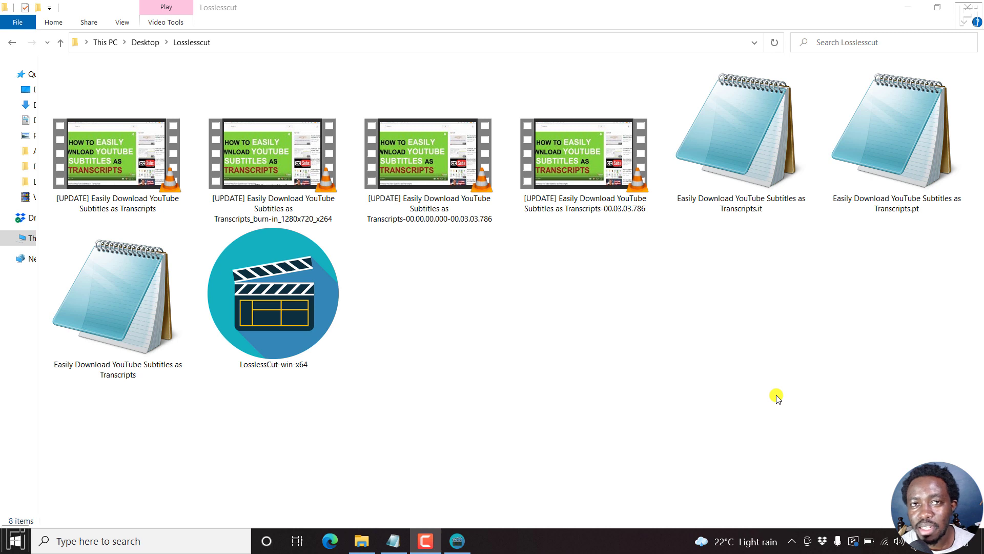
- Select and play the burn-in 1280x720 video copy
left_click(274, 293)
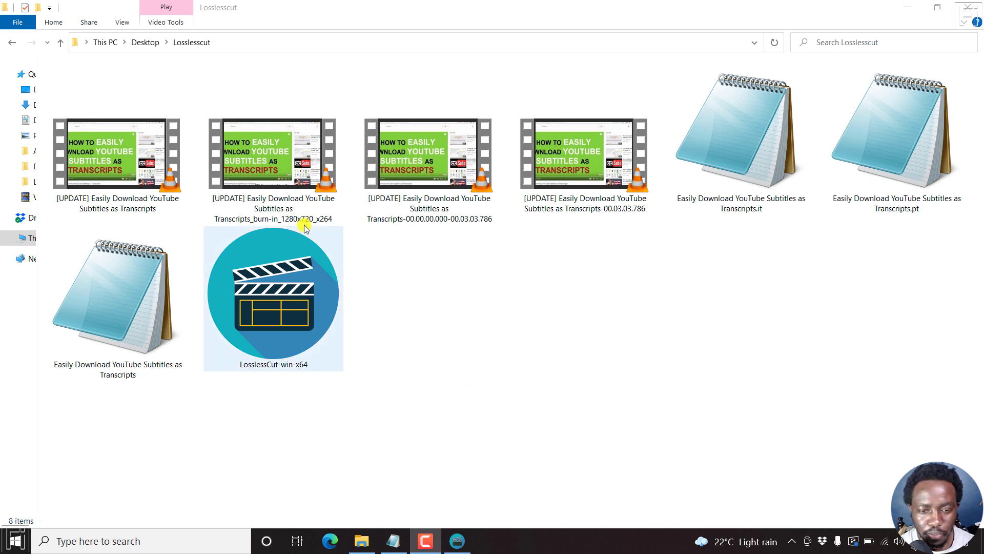
left_click(272, 154)
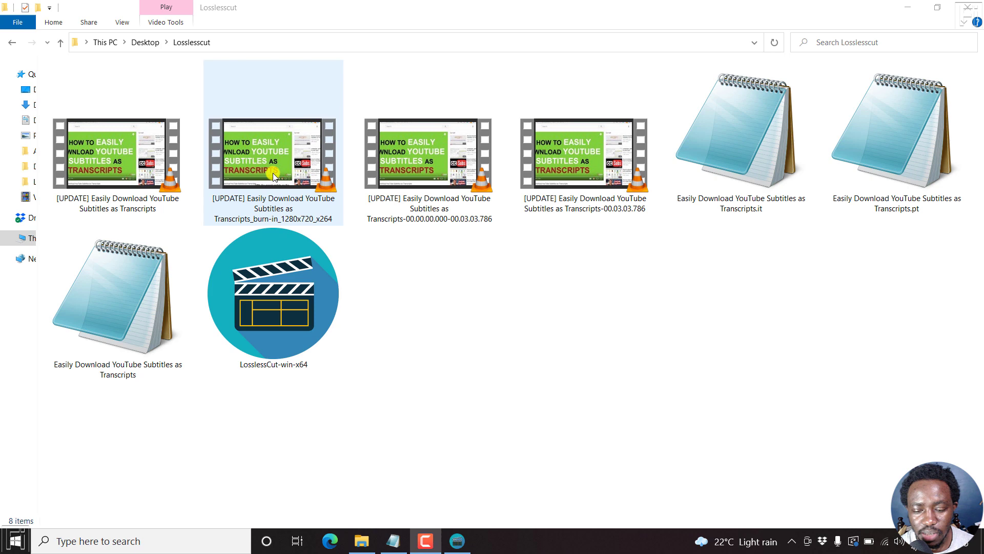
double_click(273, 154)
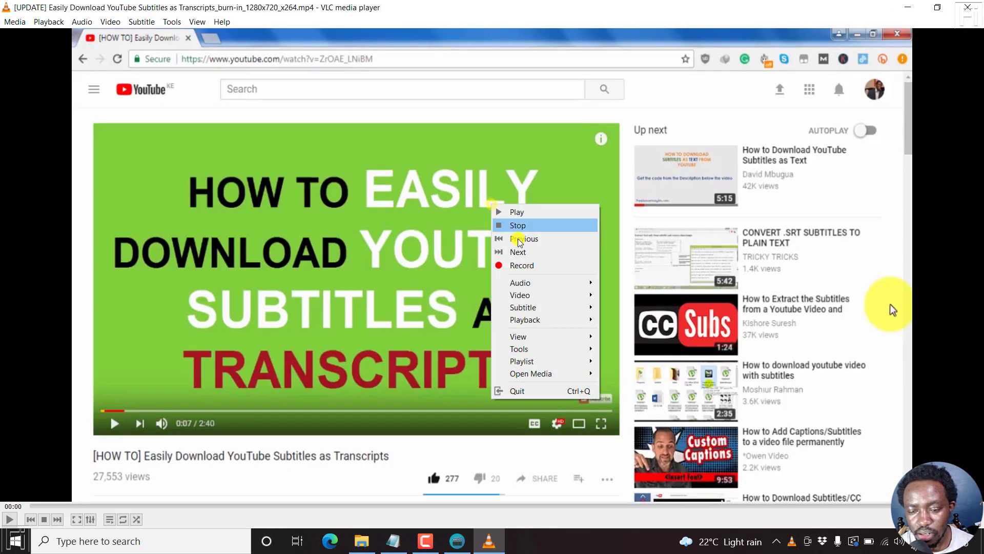
mouse_move(523, 307)
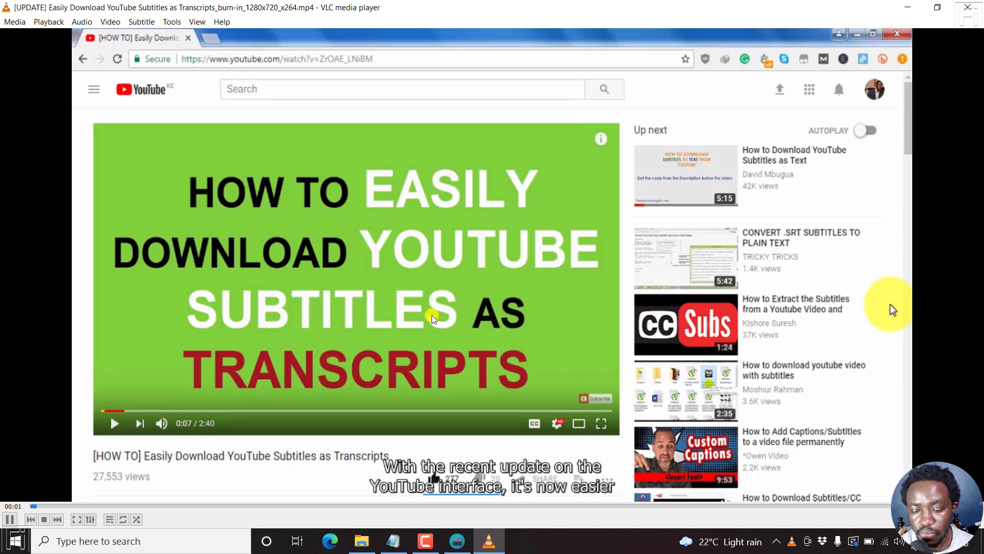
mouse_move(509, 492)
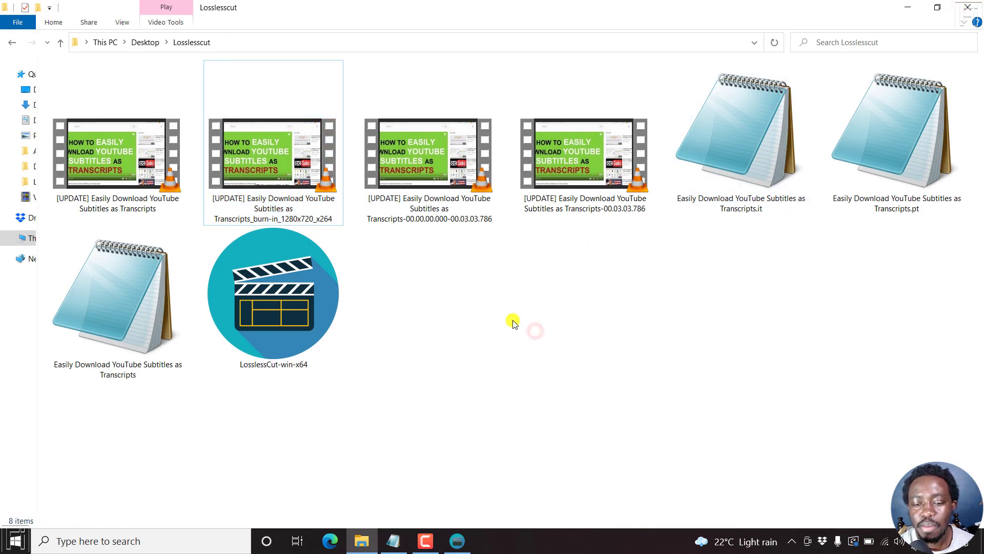
mouse_move(478, 381)
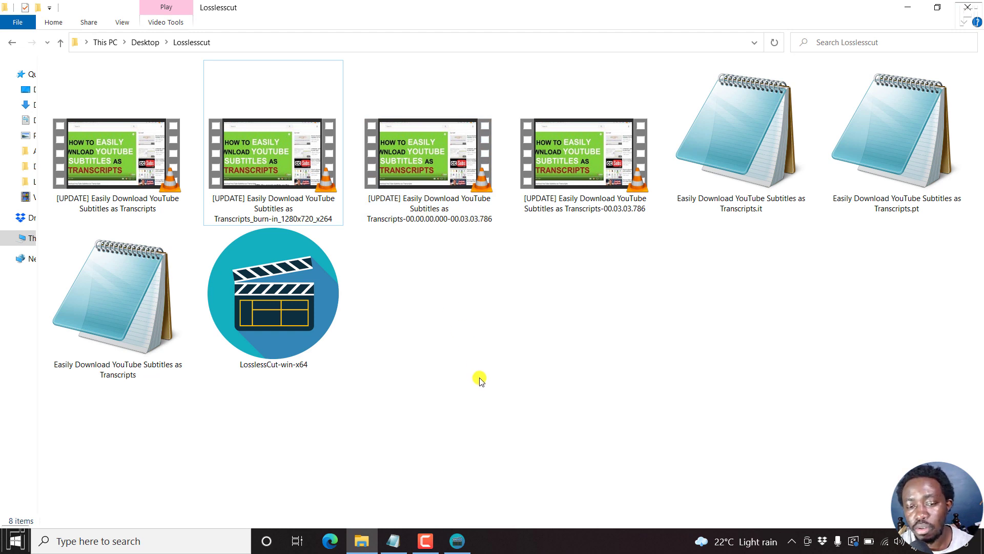
- Play the 00.03.03.786 clip, then bring it up loaded in LosslessCut
left_click(428, 154)
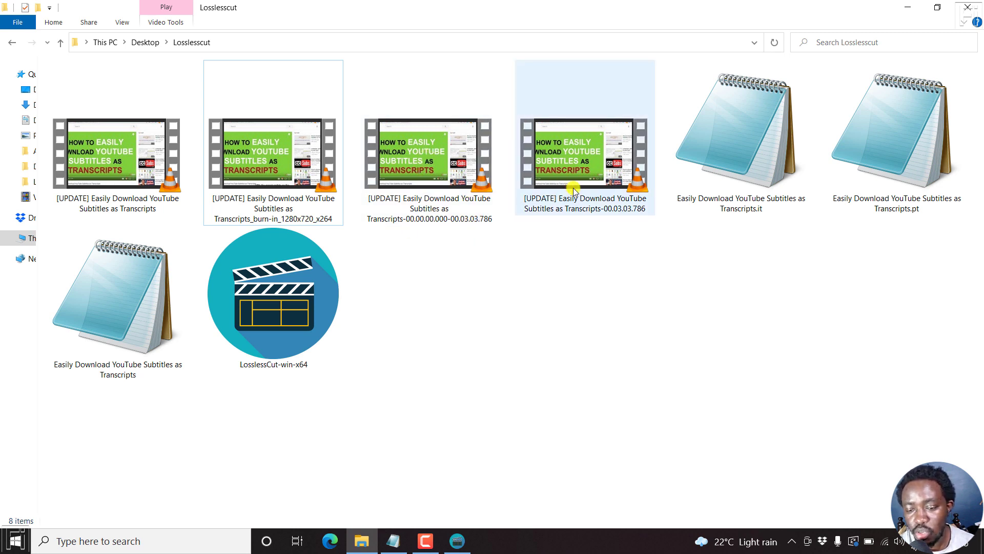
left_click(429, 154)
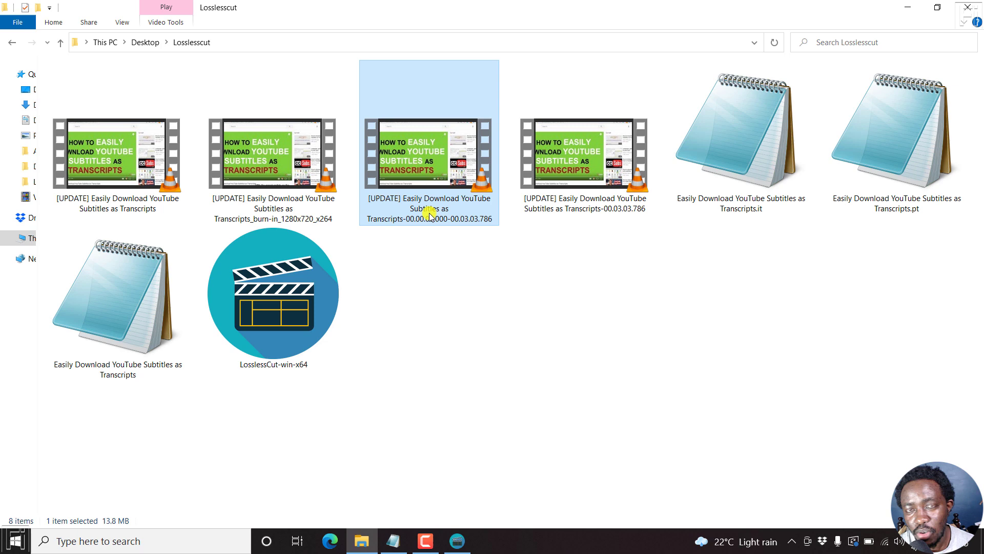
left_click(584, 154)
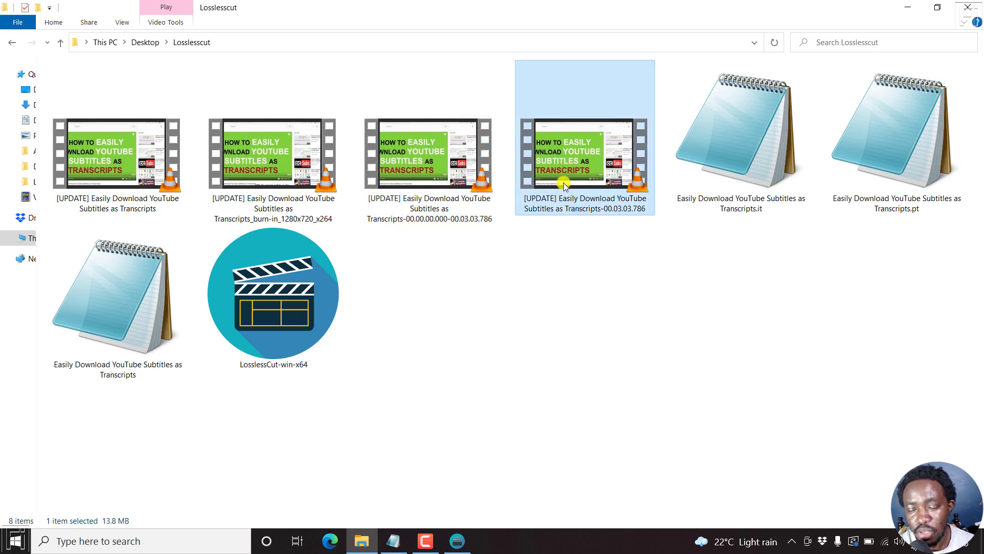
double_click(584, 154)
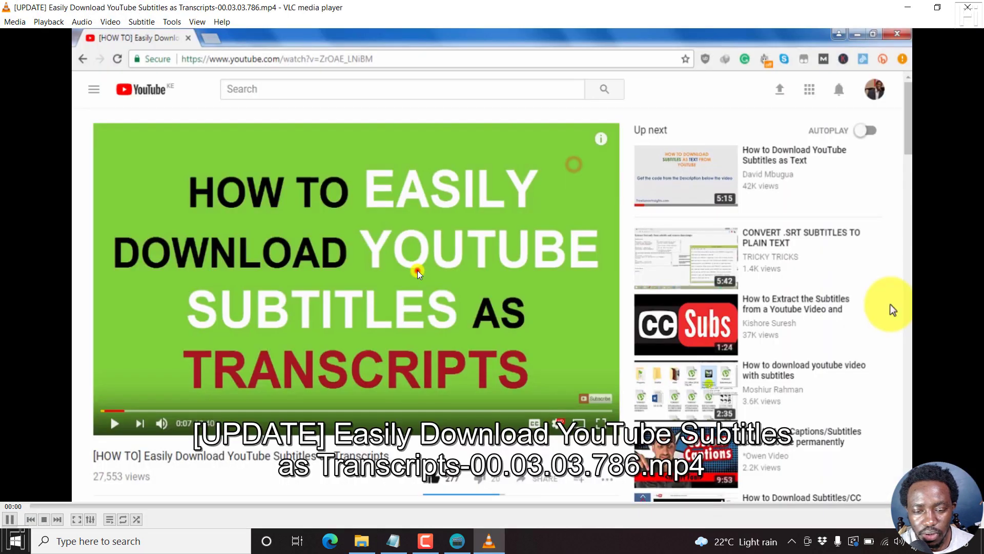
right_click(418, 274)
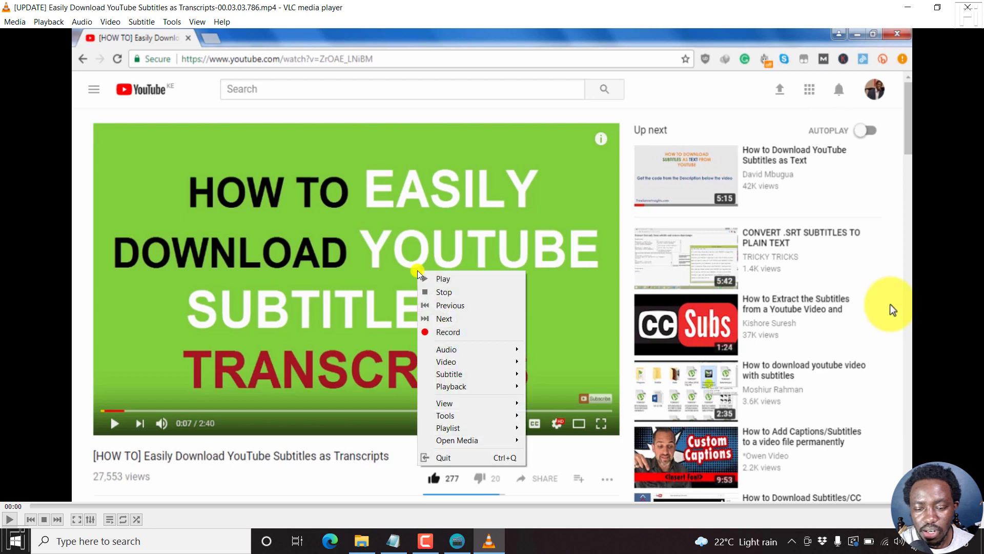
mouse_move(449, 373)
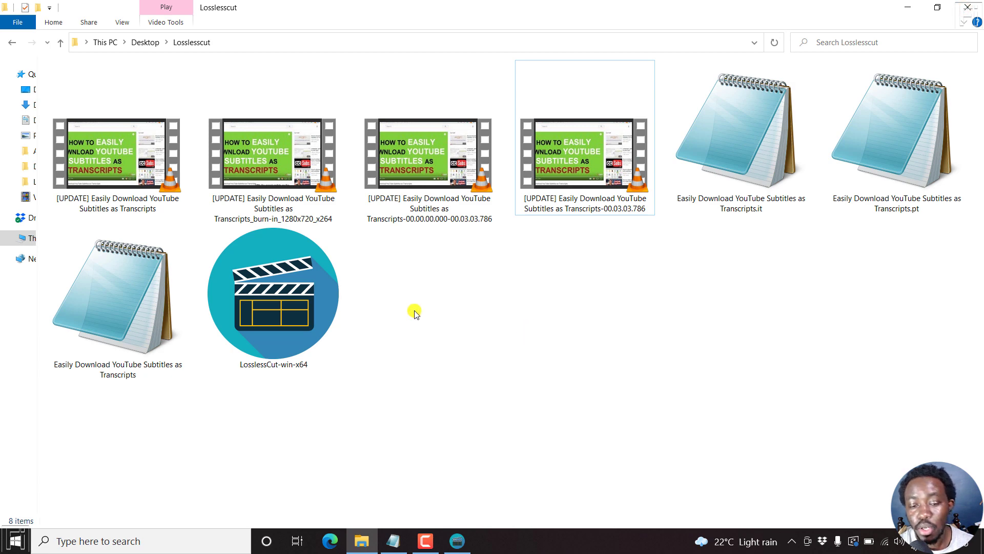
left_click(273, 298)
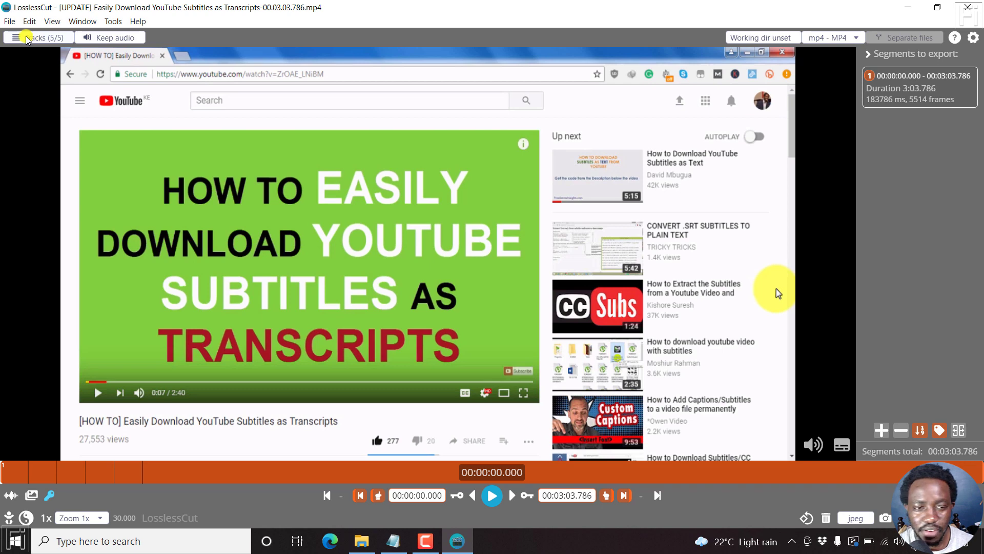
- In the 5-track list, untick Keep for the subtitle tracks
left_click(38, 37)
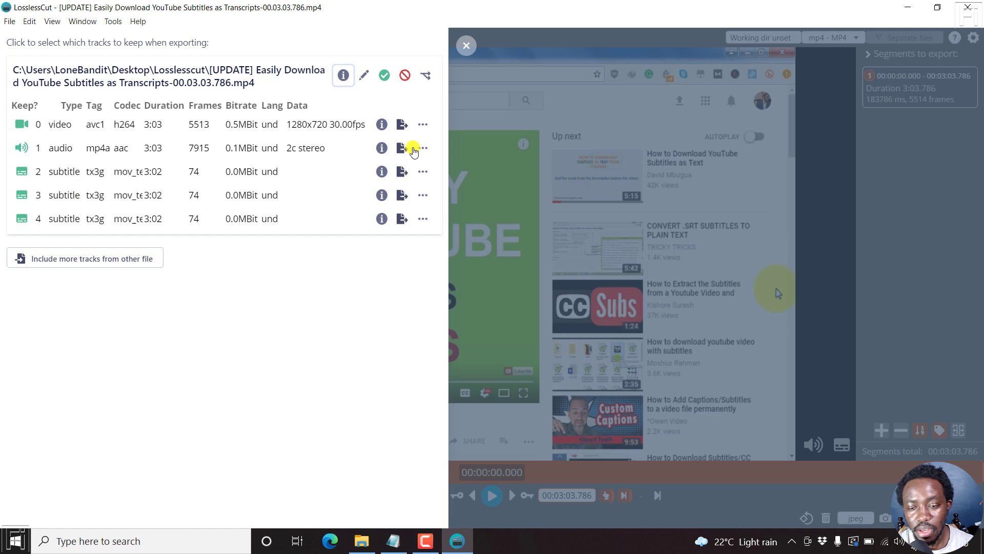
mouse_move(423, 171)
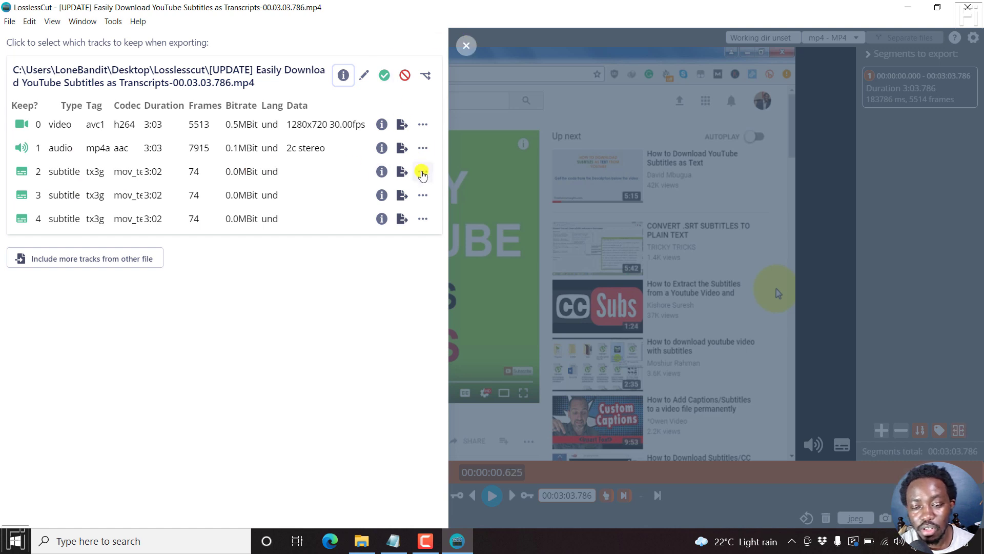
left_click(422, 171)
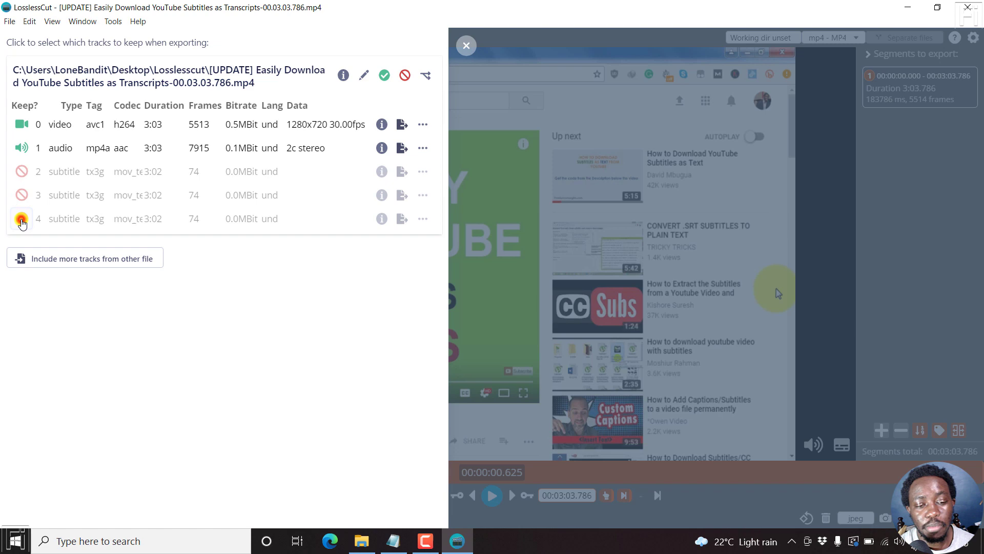
left_click(20, 218)
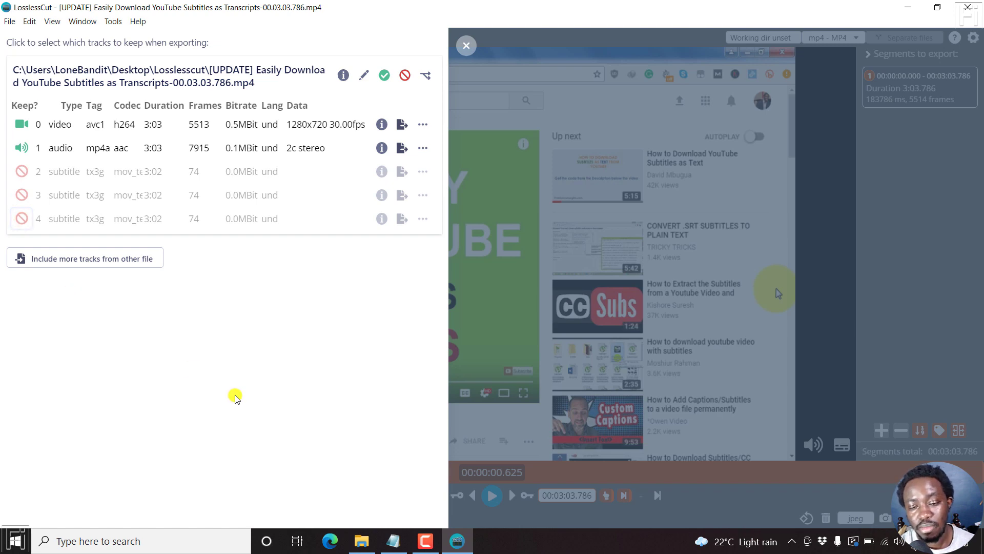
mouse_move(572, 290)
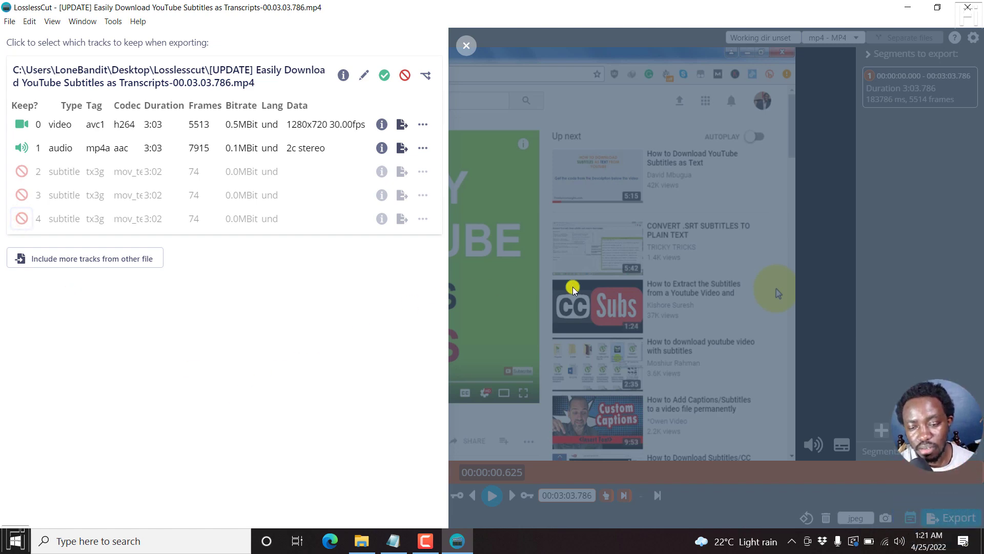
- Export the clip keeping 2 tracks, video and audio only
left_click(951, 515)
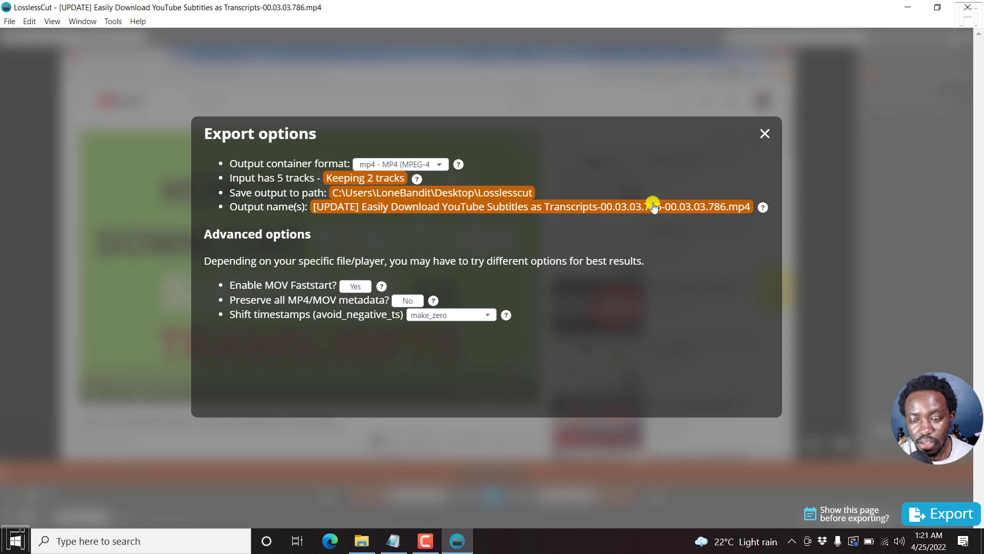
mouse_move(593, 212)
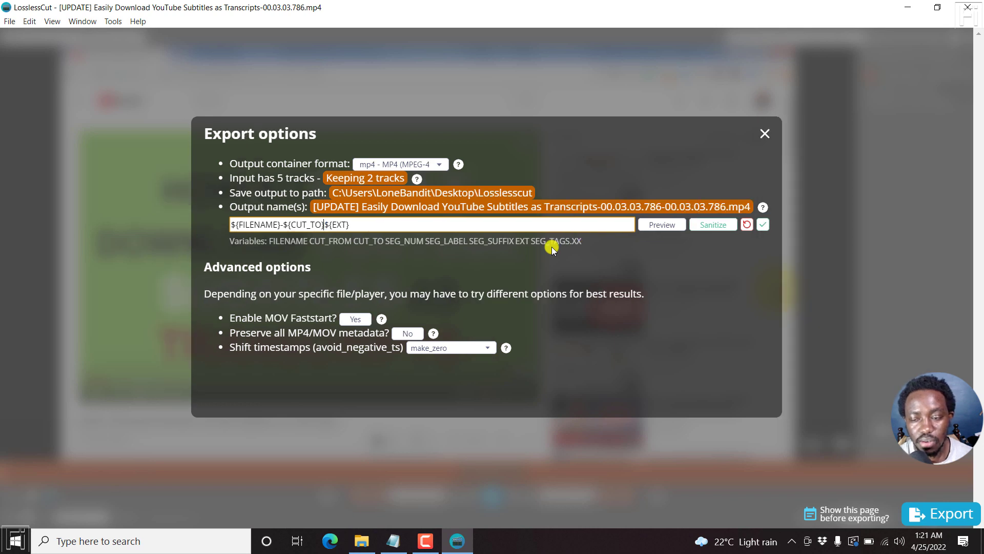
mouse_move(689, 299)
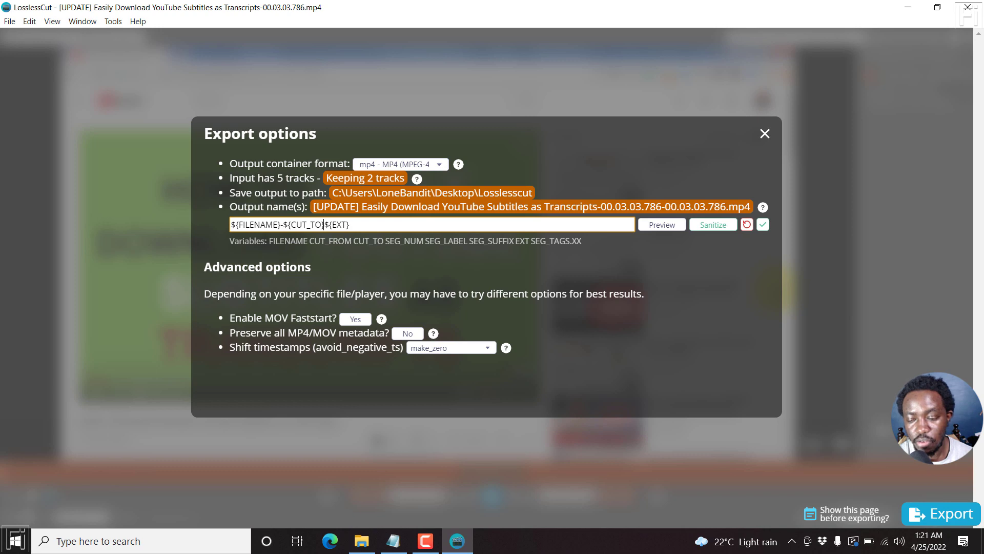
left_click(940, 513)
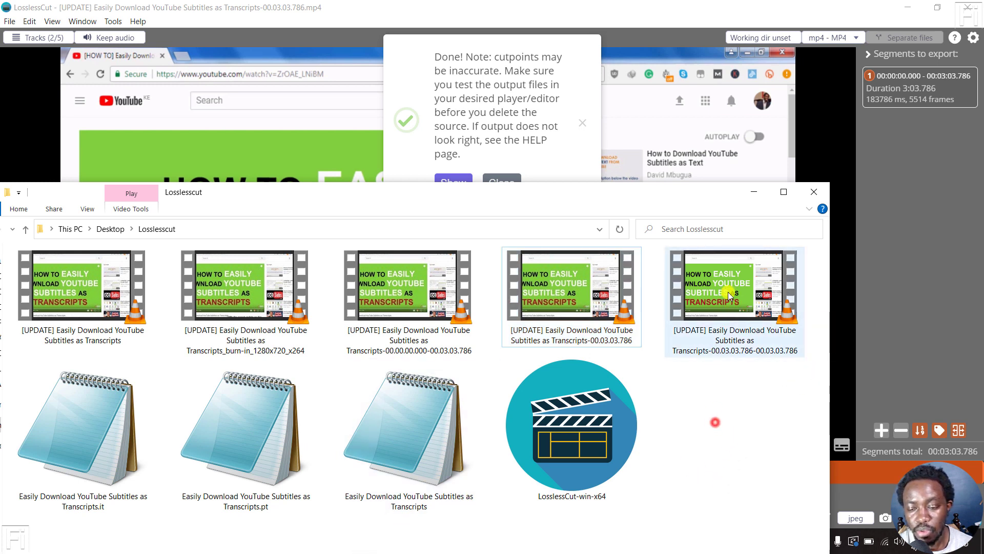
- Open the 00.03.03.786-00.03.03.786 export in VLC media player
double_click(734, 286)
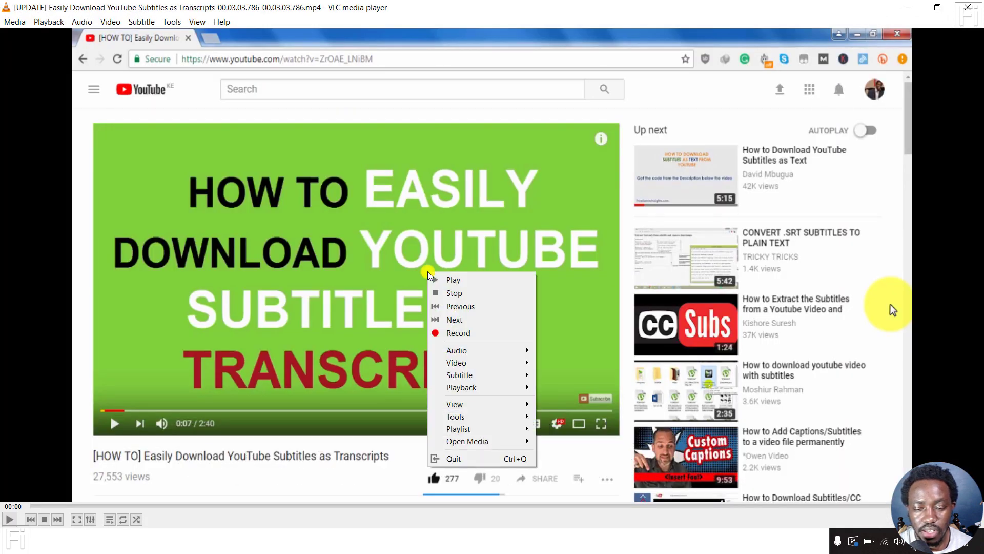
mouse_move(459, 374)
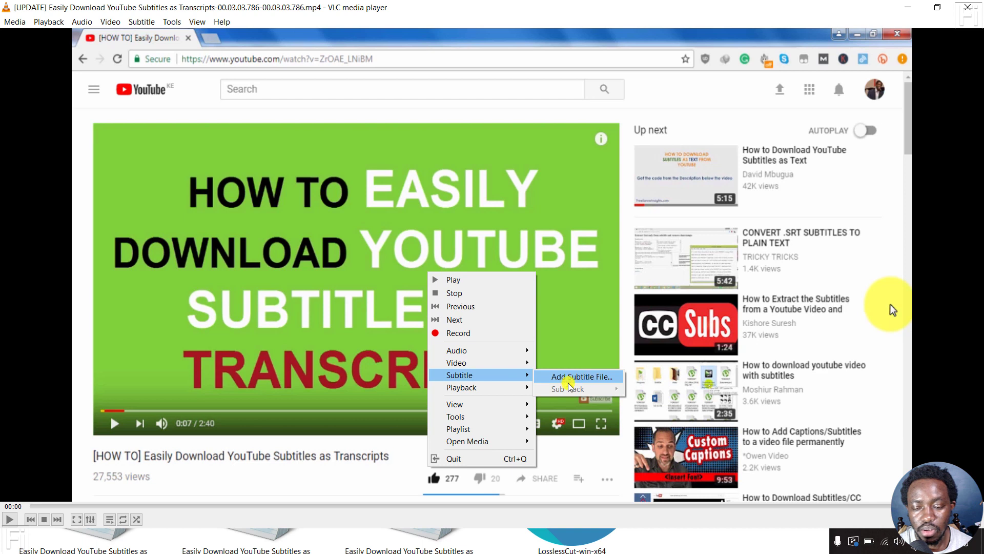